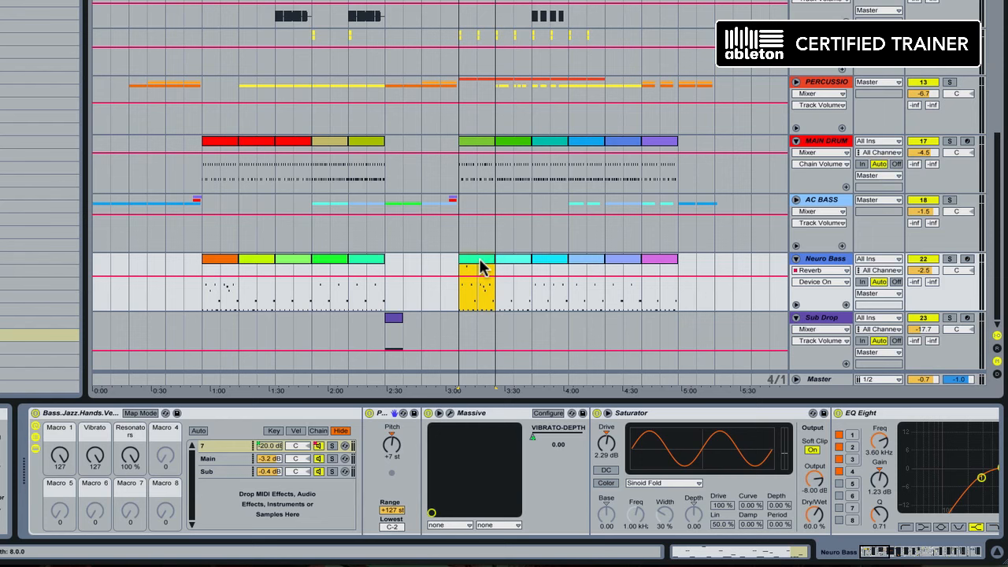
Open the Neuro Bass clip, show Bass.Jazz.Hands.Vespers rack envelopes, and list its parameters
double_click(474, 258)
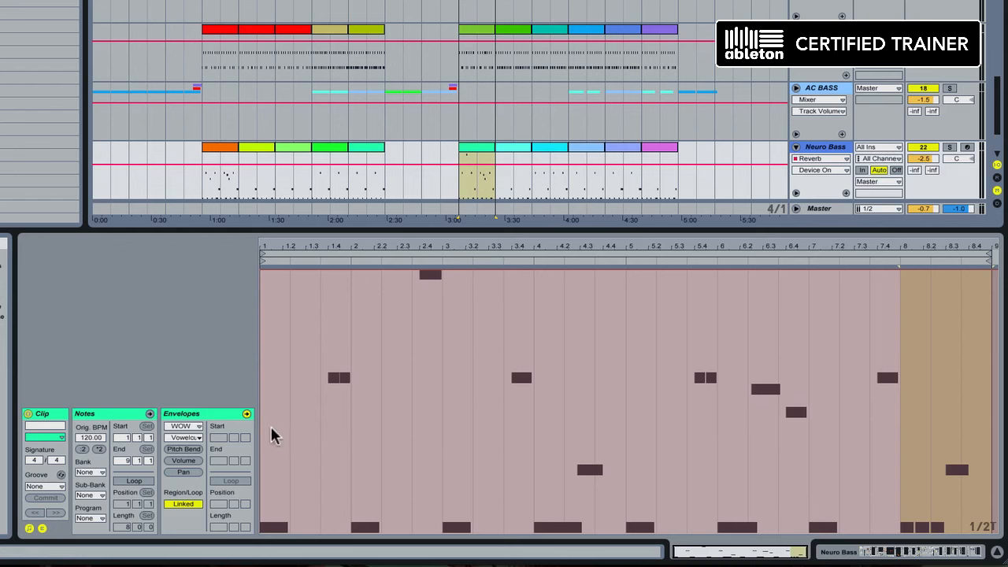
mouse_move(386, 415)
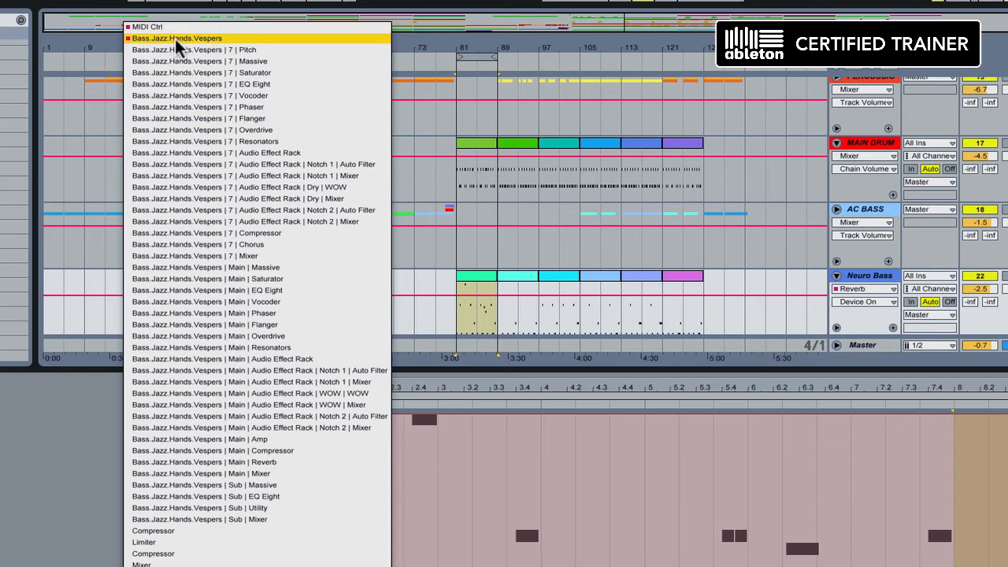
mouse_move(177, 49)
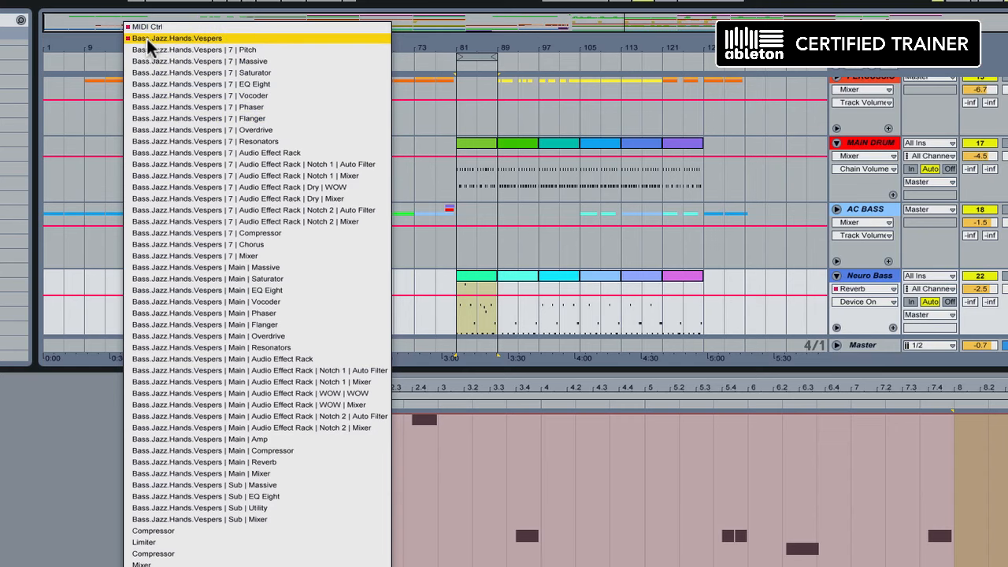
left_click(177, 37)
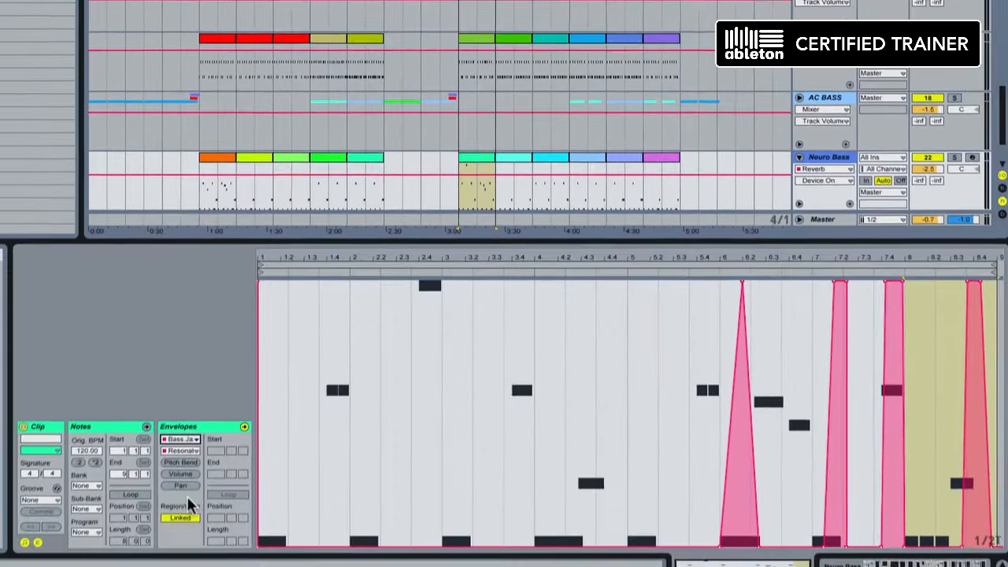
left_click(184, 437)
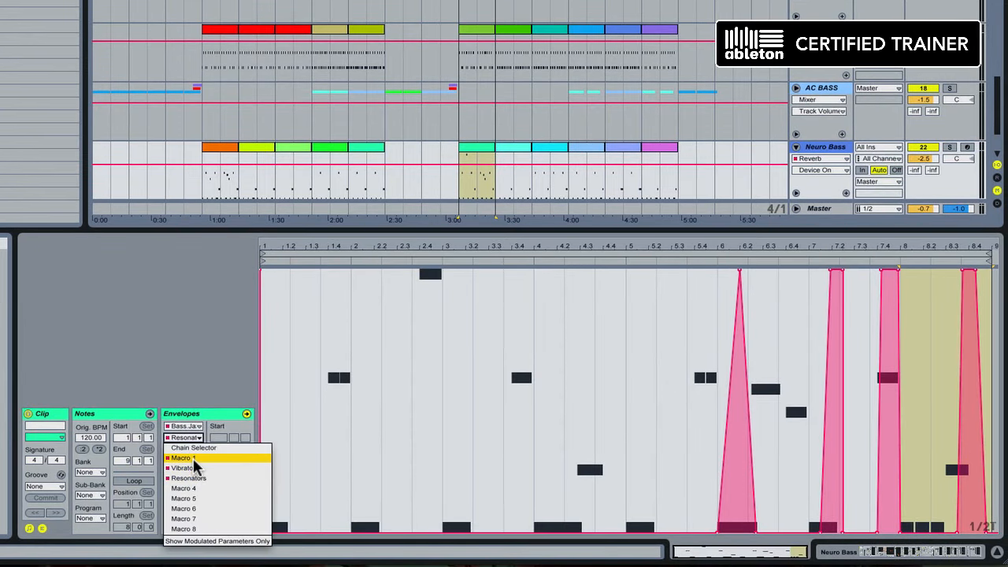
Select Macro 1 and reshape its first peak, adding a new peak near beat 1.3
left_click(181, 458)
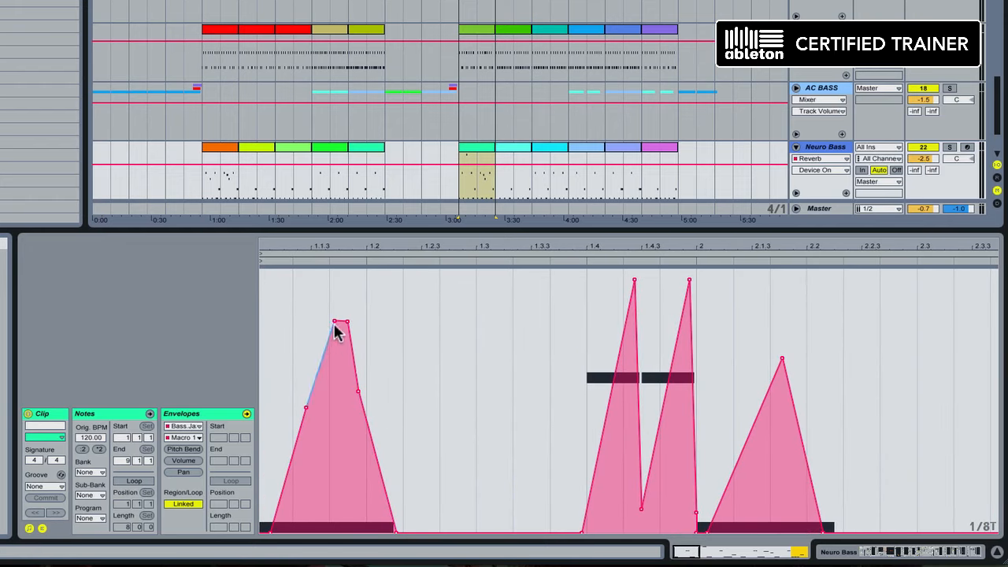
left_click_drag(337, 323, 335, 324)
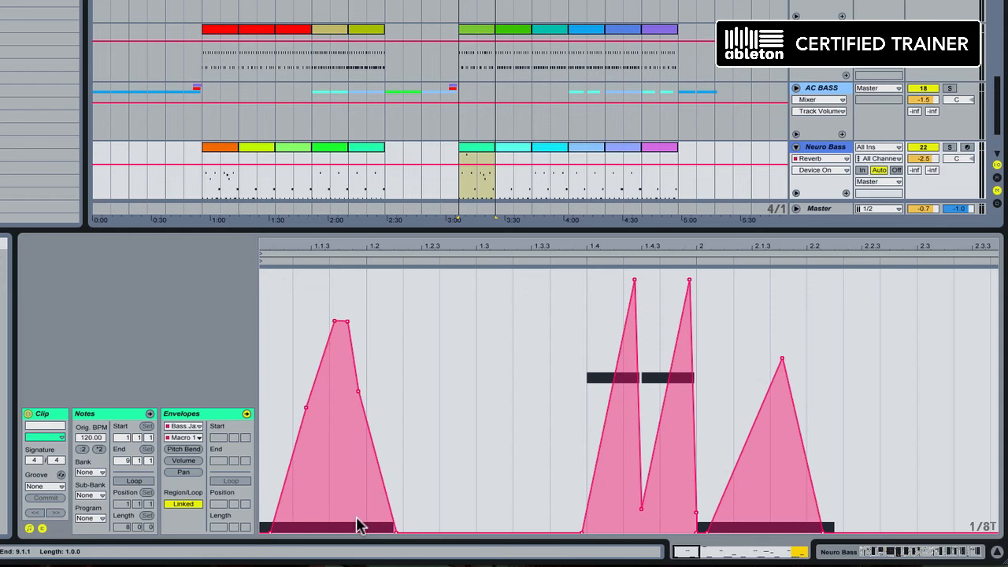
mouse_move(380, 440)
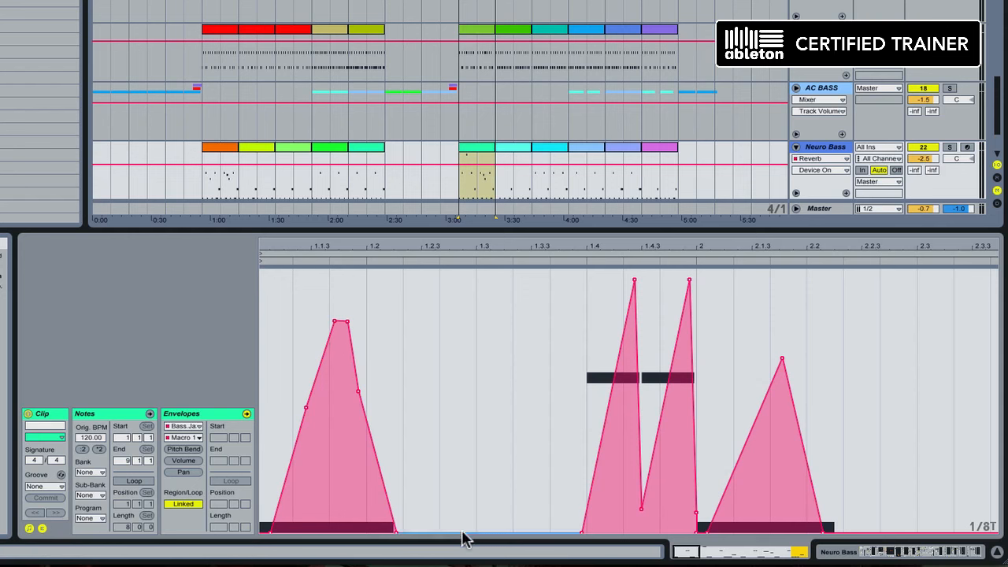
left_click(485, 356)
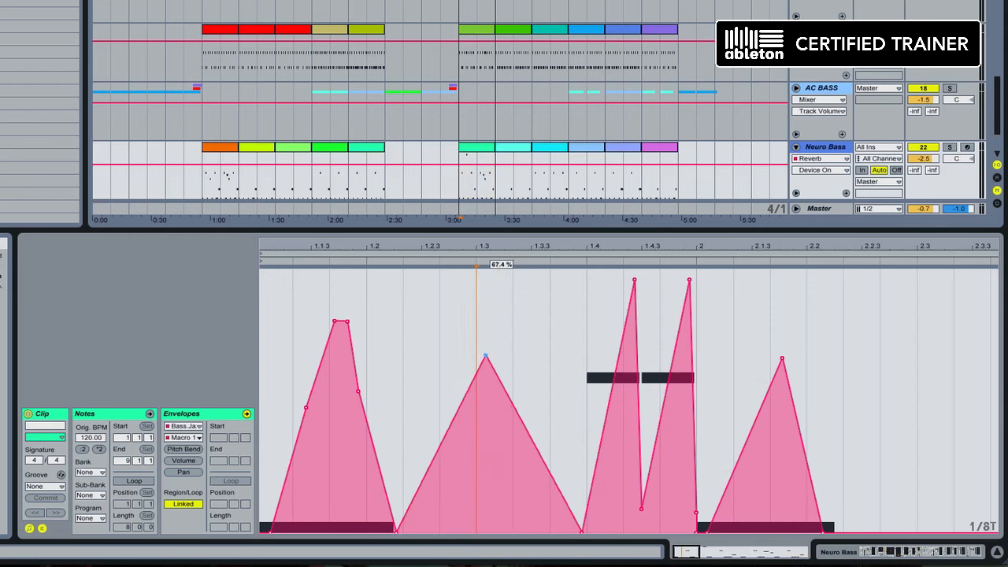
left_click_drag(483, 357, 507, 417)
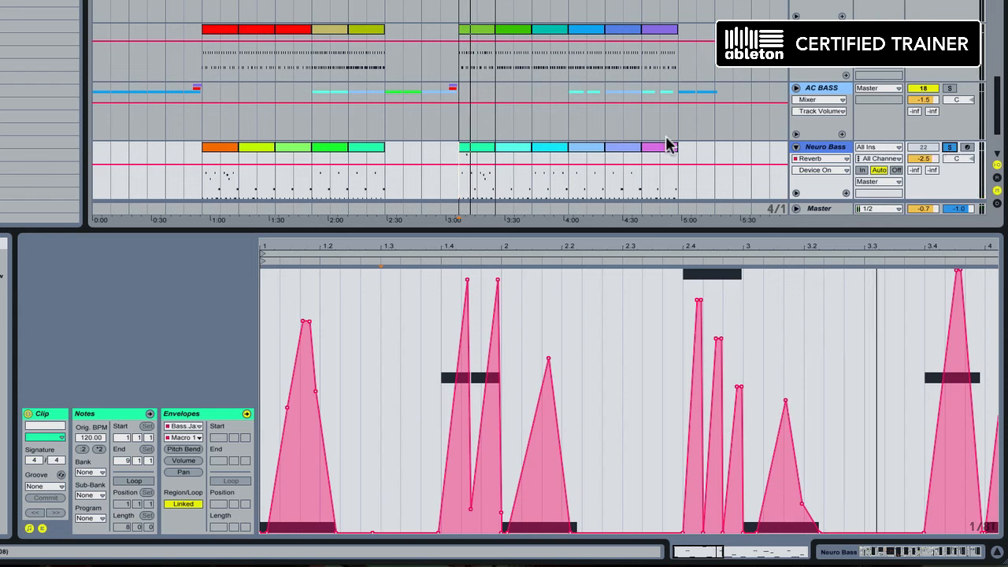
mouse_move(618, 396)
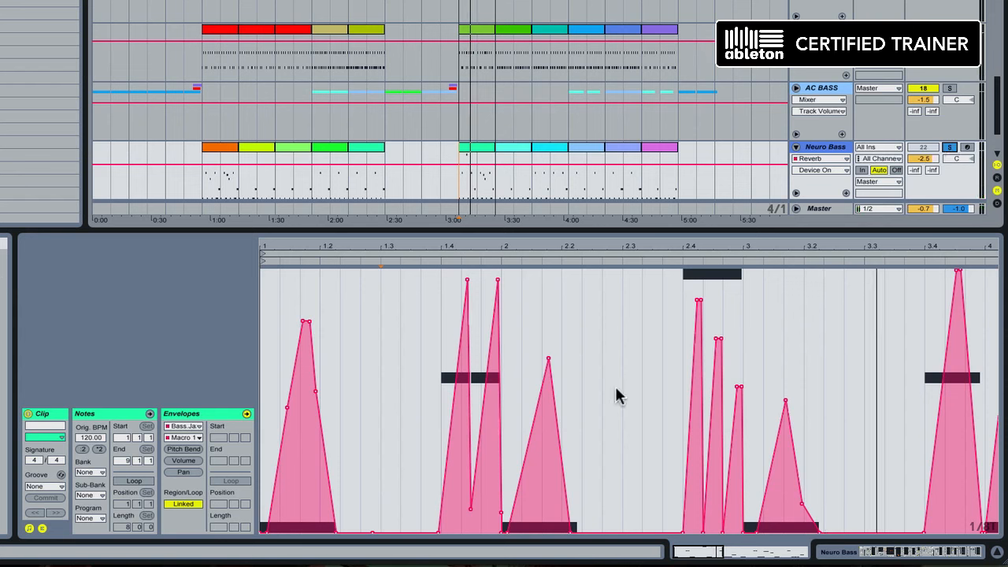
mouse_move(759, 425)
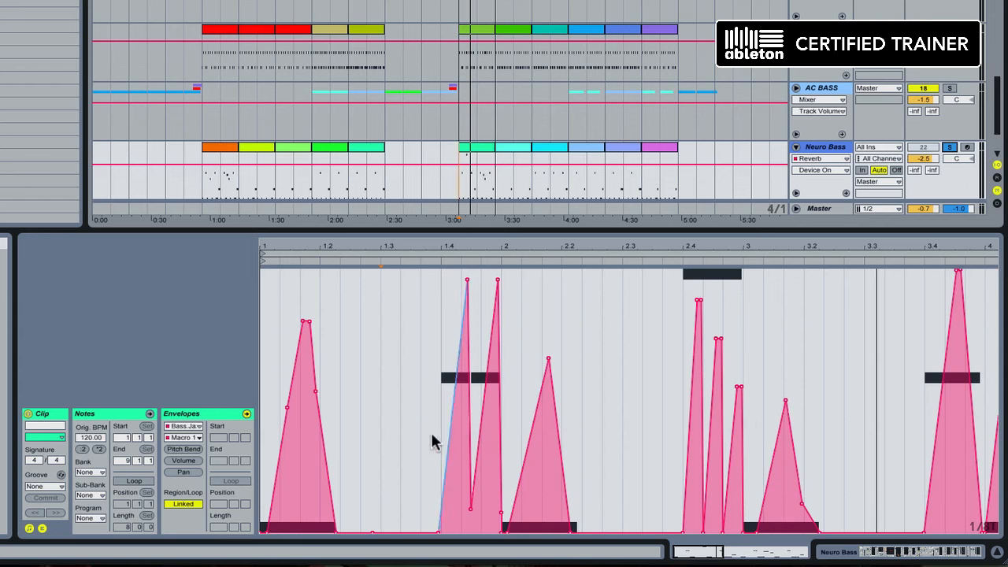
Choose Vibrato from the rack's envelope parameter list
left_click(183, 437)
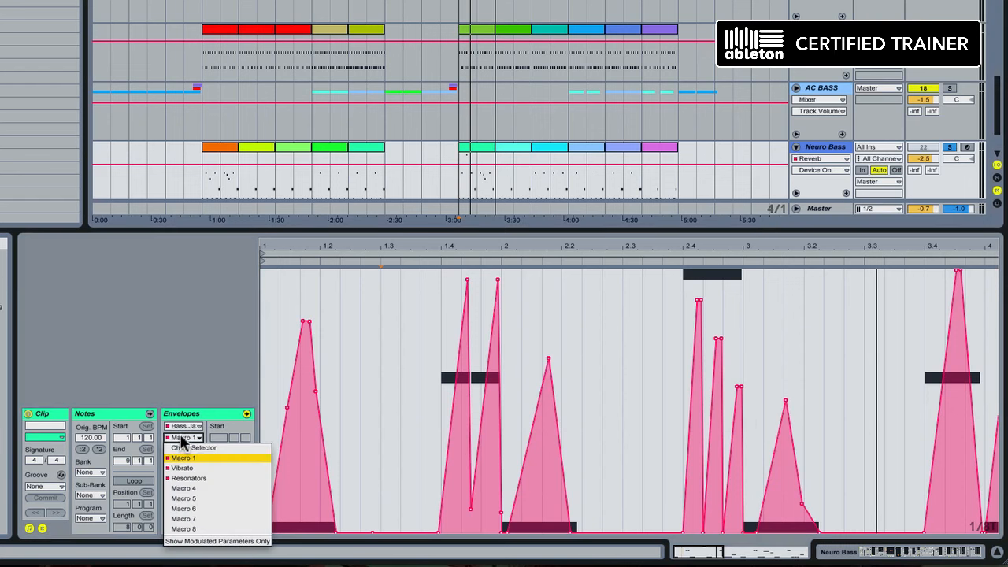
mouse_move(197, 468)
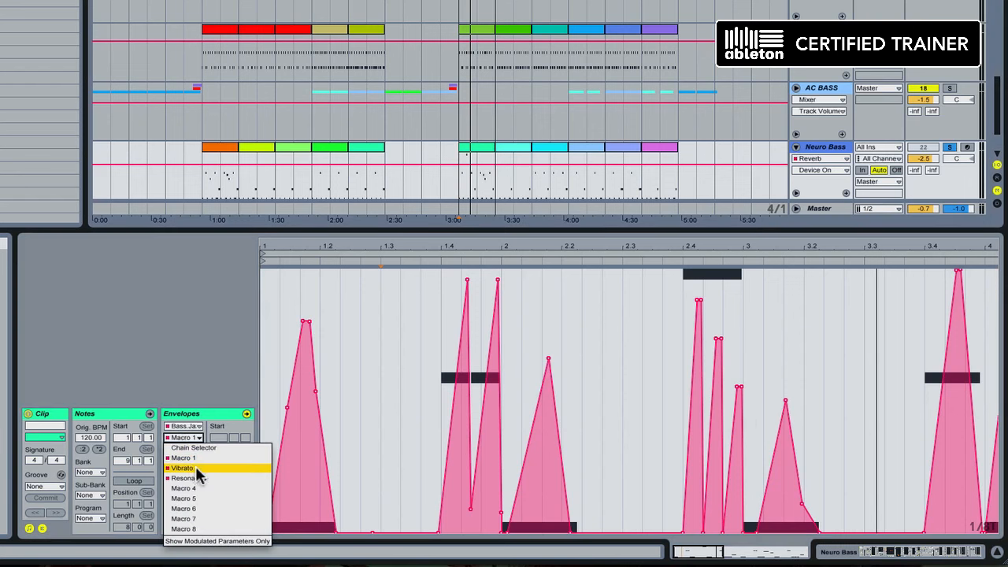
left_click(183, 468)
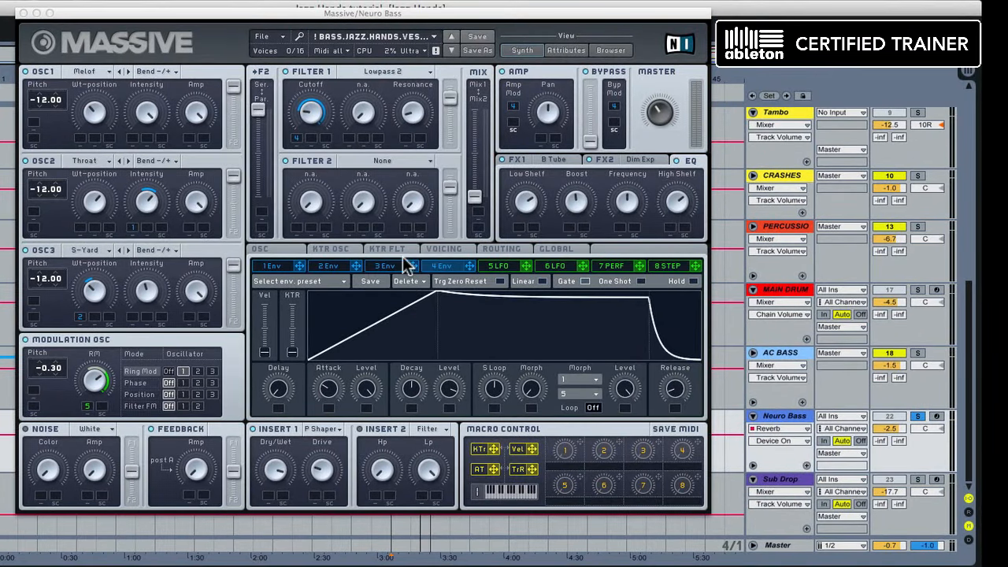
Show Massive's OSC page with Pitchbend and Vibrato controls
left_click(260, 249)
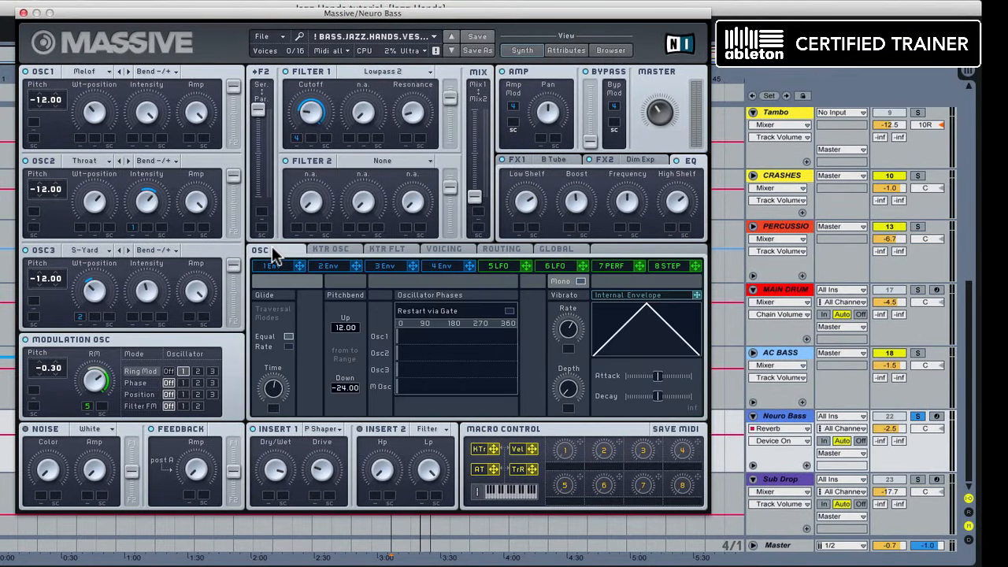
mouse_move(566, 307)
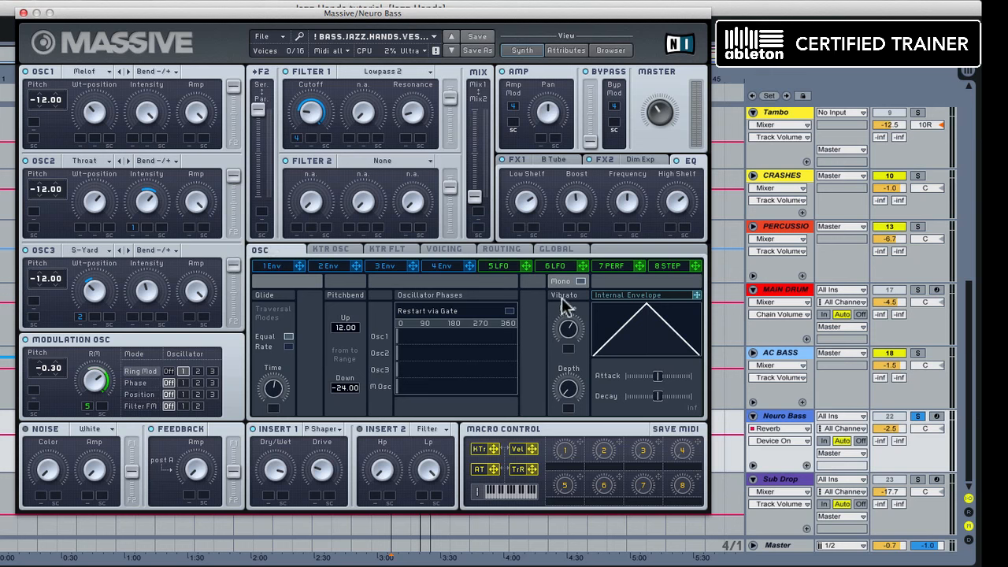
mouse_move(563, 339)
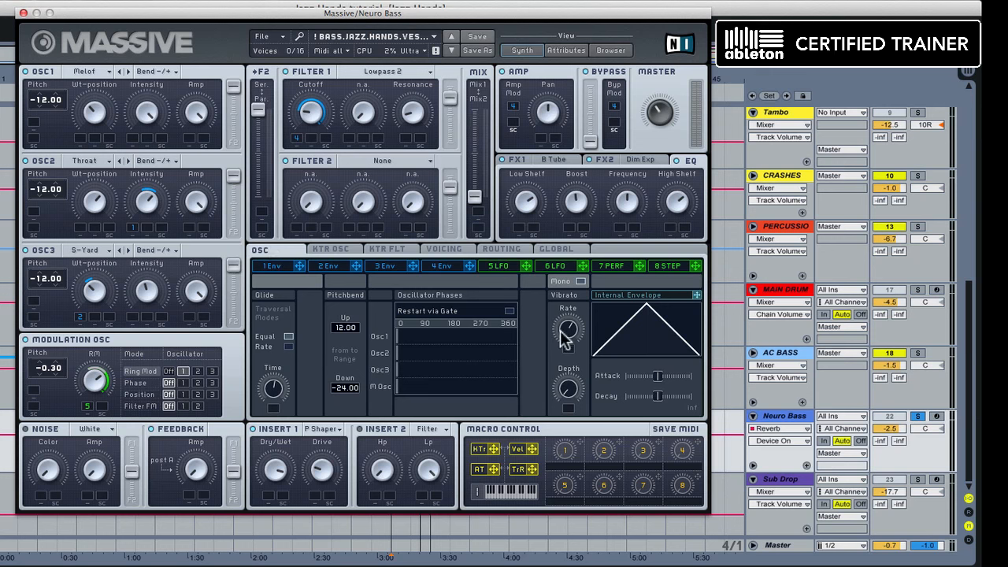
mouse_move(568, 331)
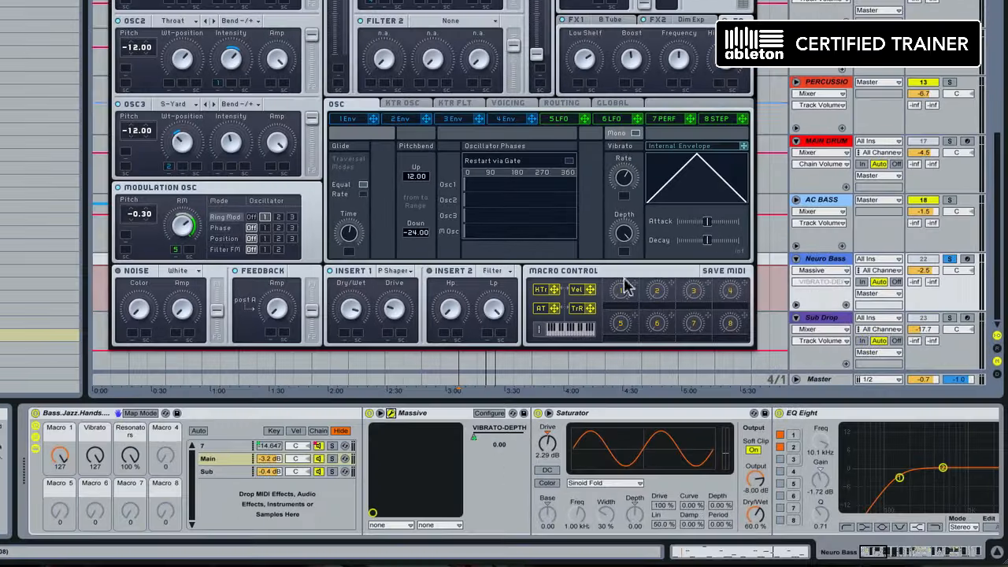
mouse_move(551, 181)
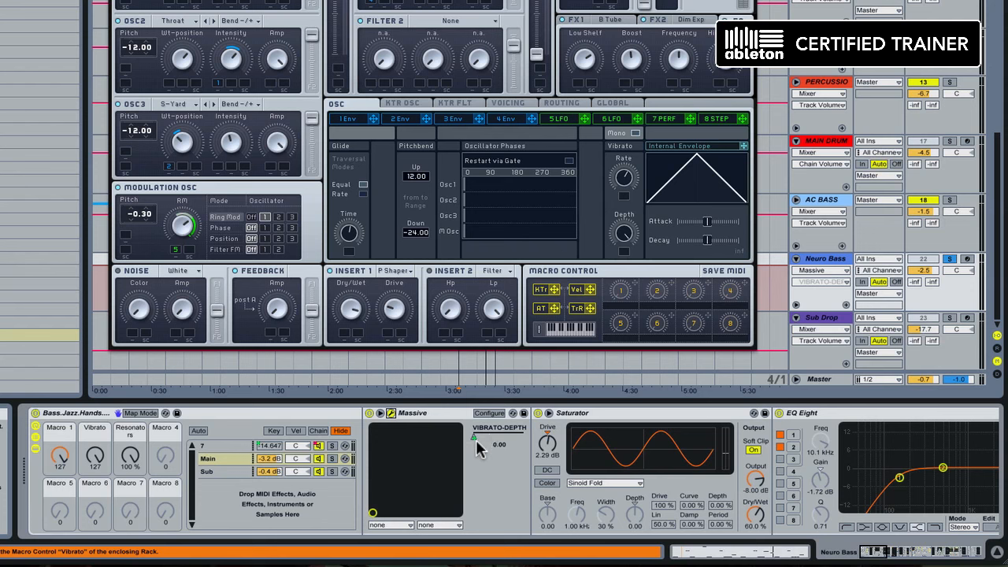
mouse_move(482, 435)
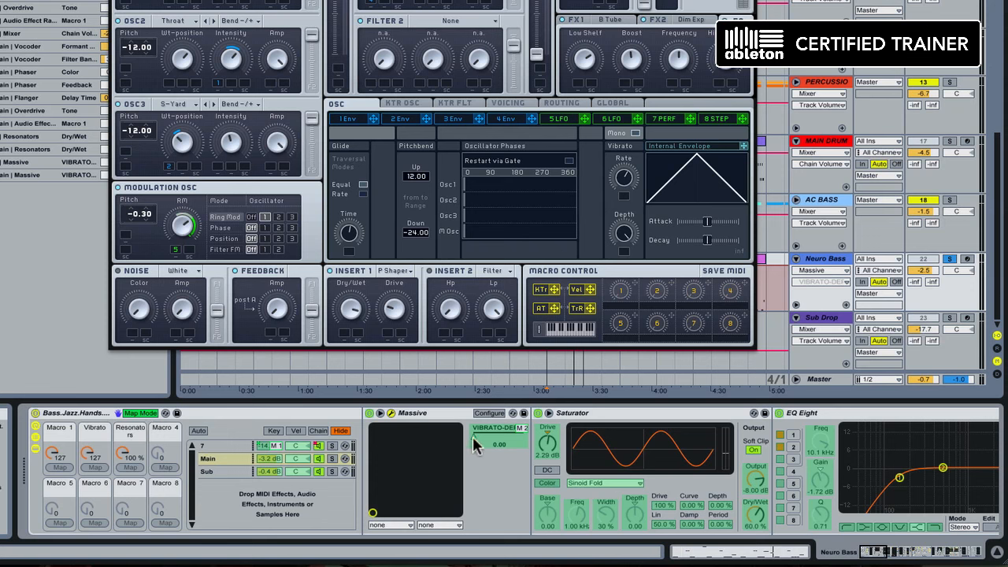
mouse_move(101, 477)
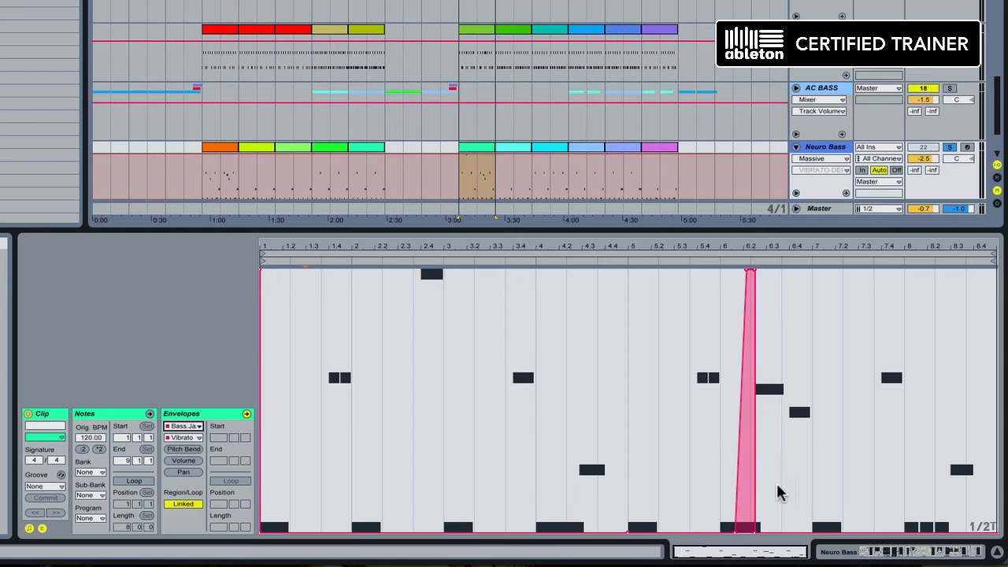
mouse_move(748, 559)
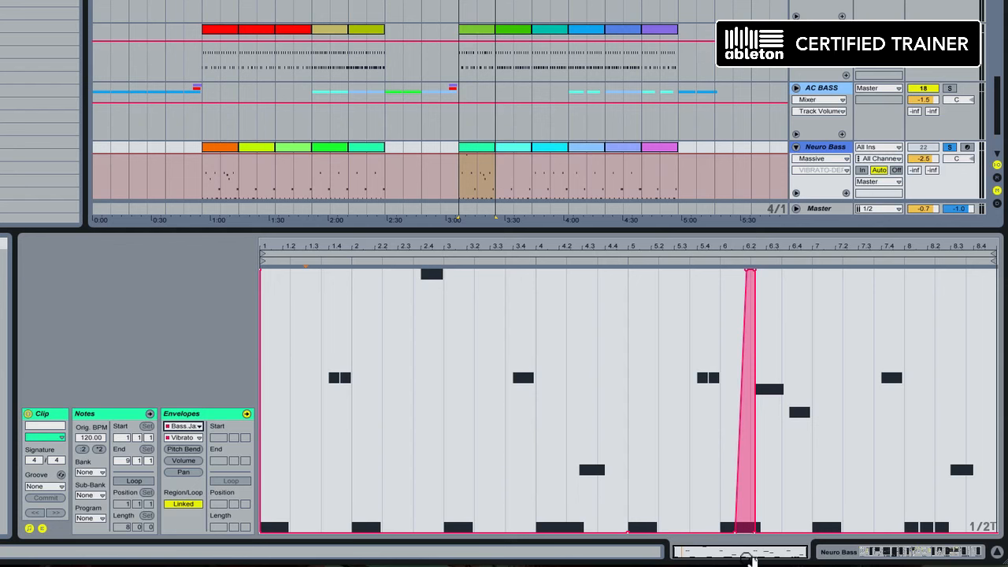
mouse_move(743, 514)
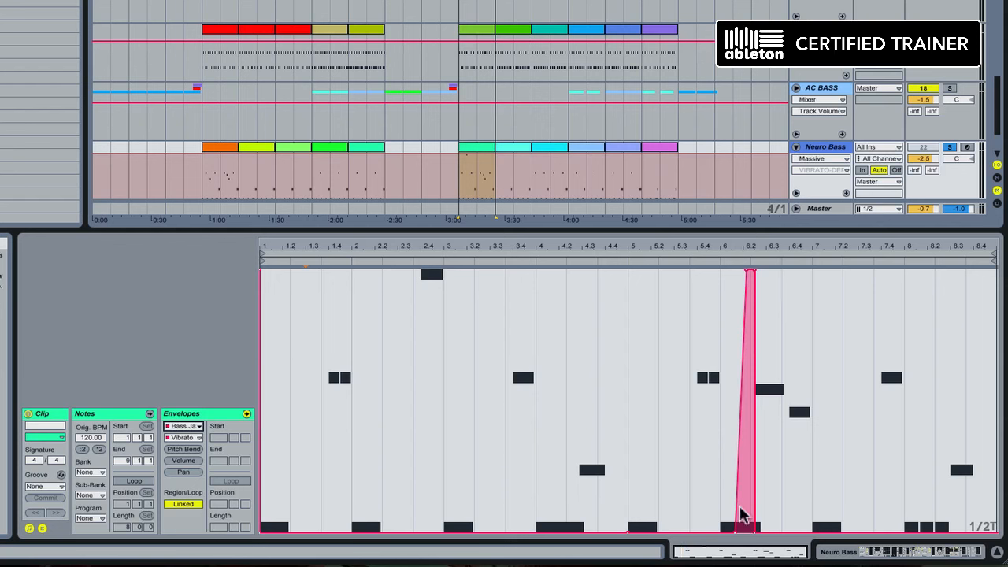
mouse_move(748, 364)
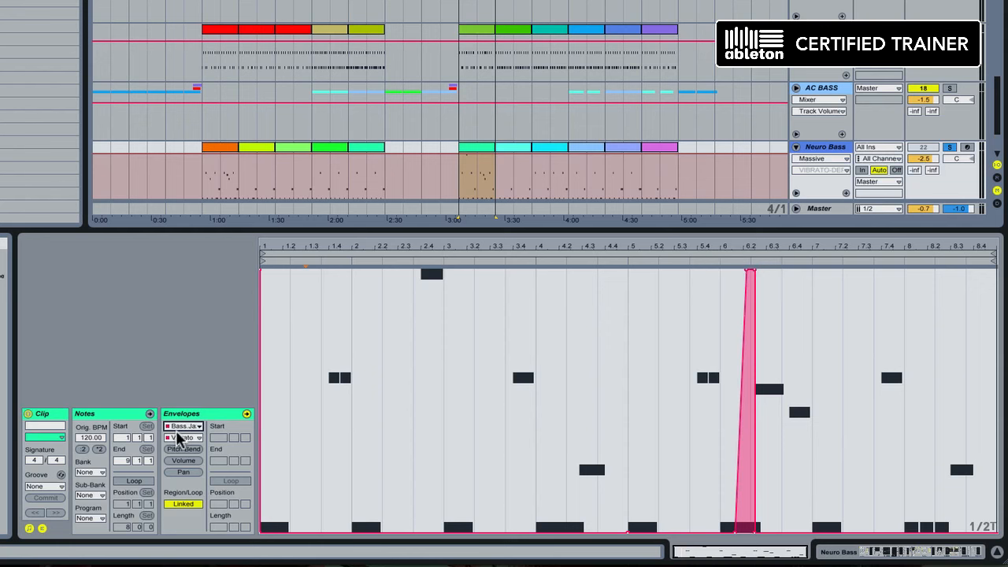
Pick a different macro control from the rack's envelope control list
left_click(182, 437)
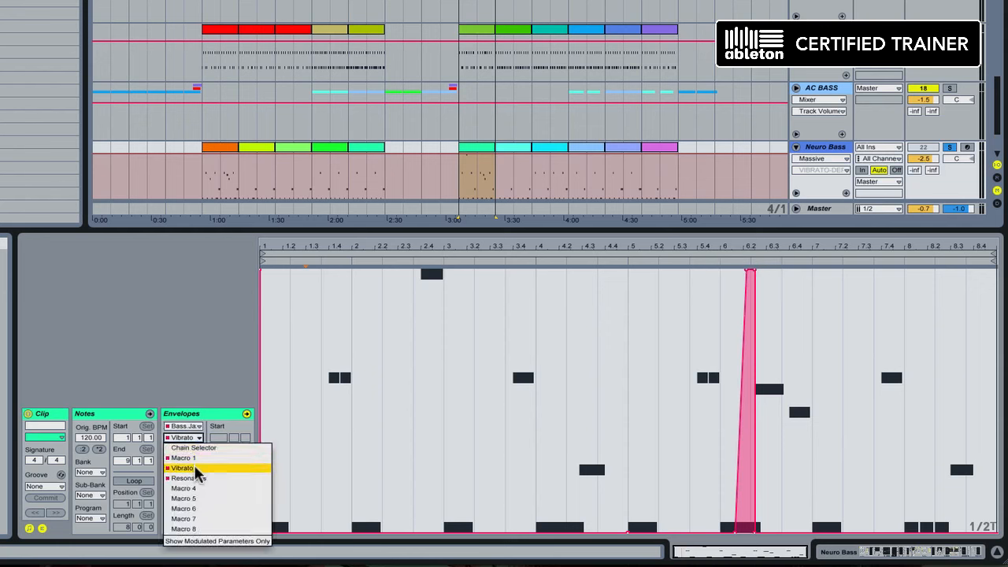
left_click(183, 478)
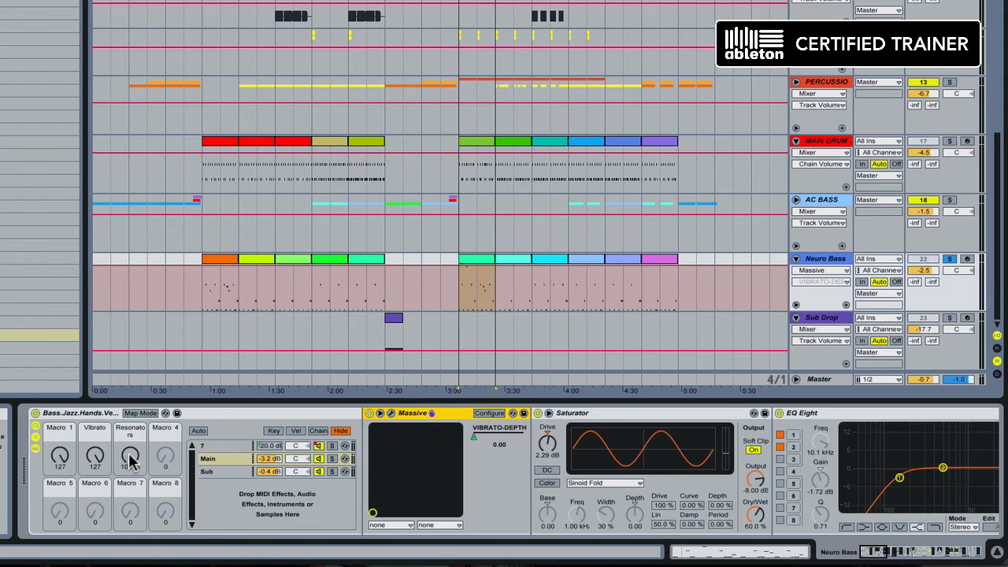
mouse_move(130, 465)
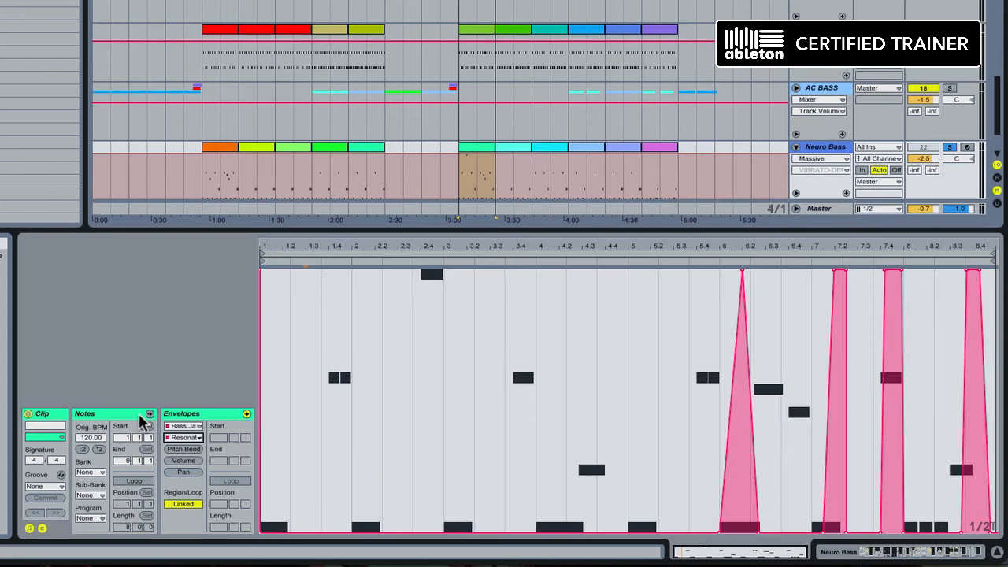
mouse_move(746, 379)
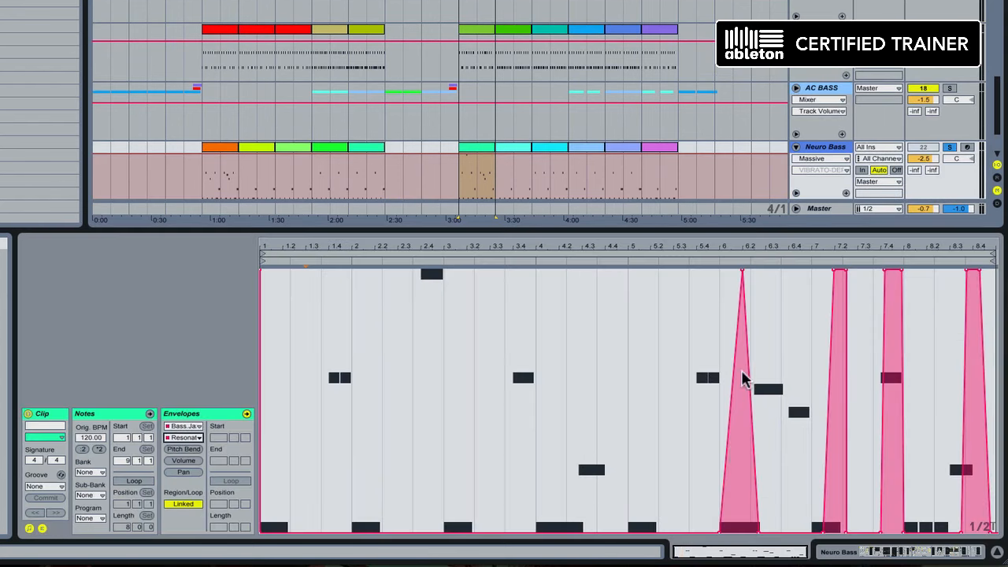
mouse_move(298, 447)
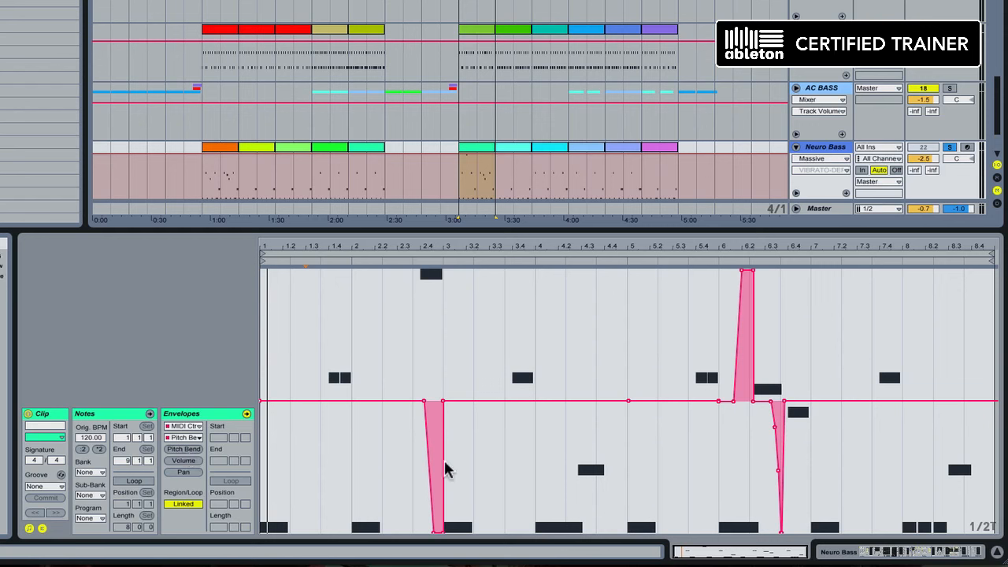
mouse_move(747, 422)
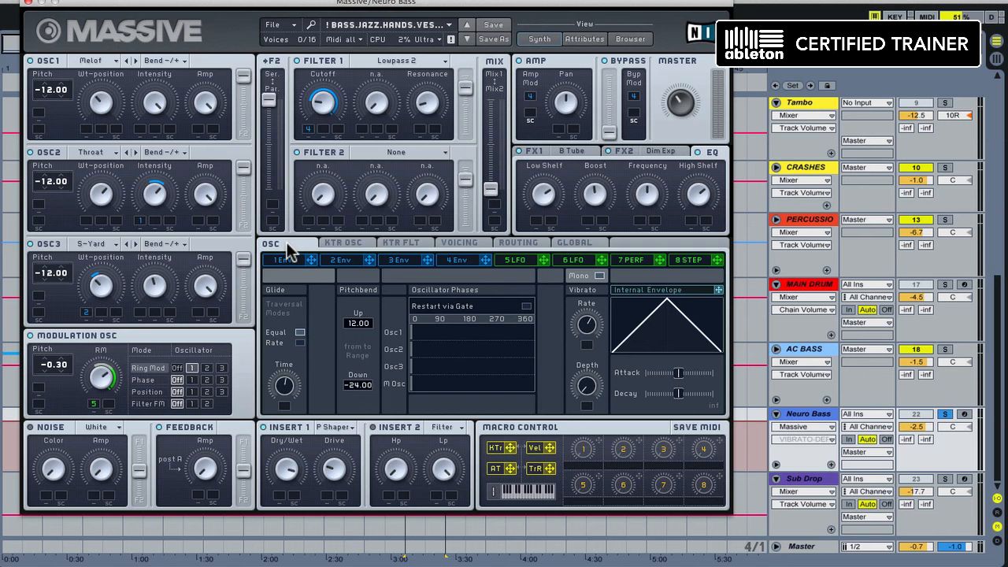
mouse_move(358, 306)
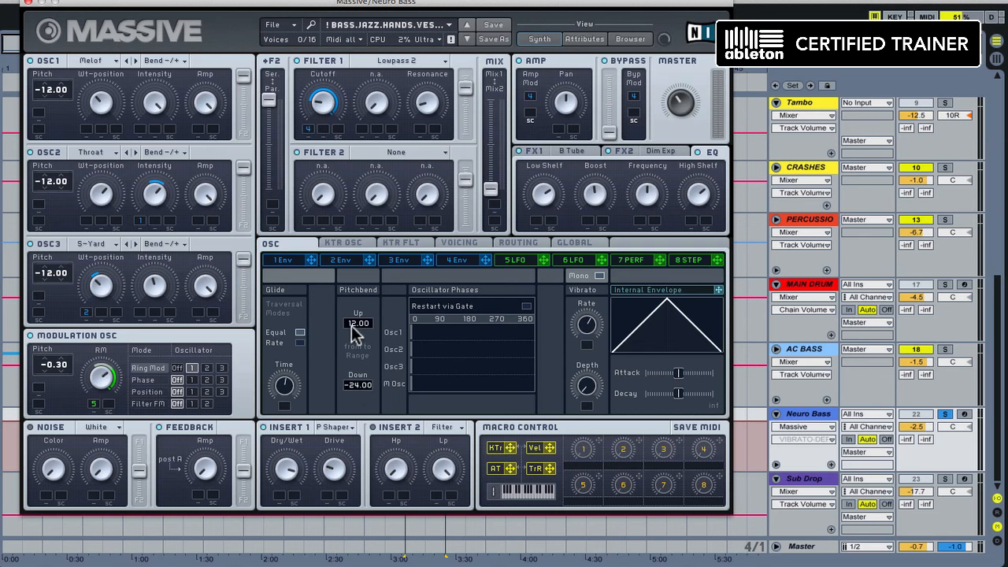
mouse_move(359, 396)
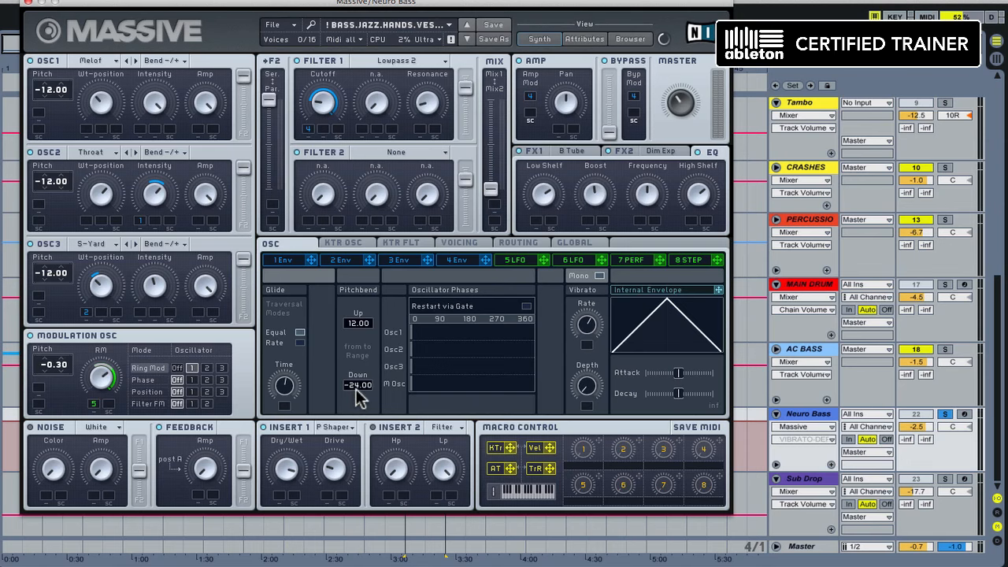
mouse_move(43, 8)
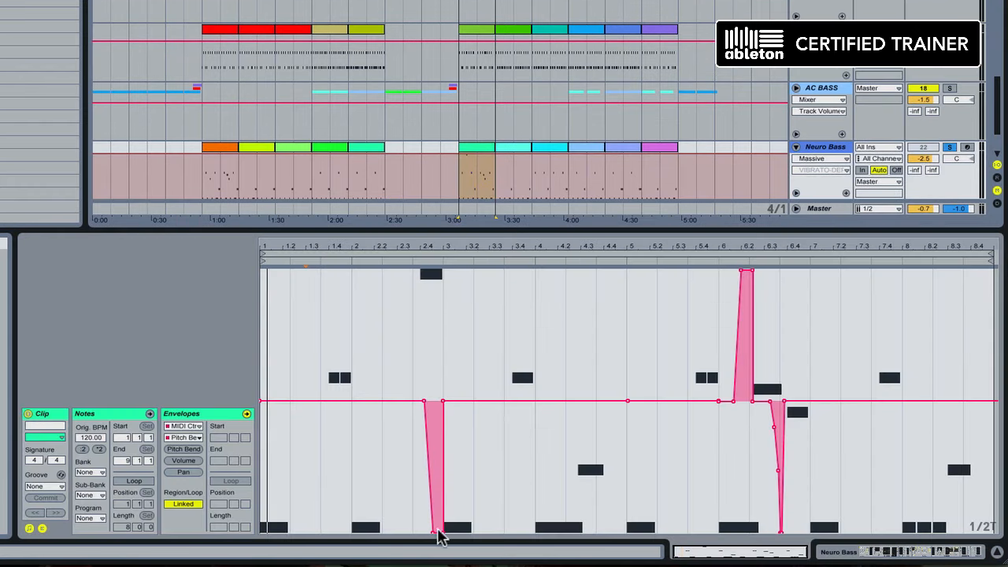
mouse_move(364, 438)
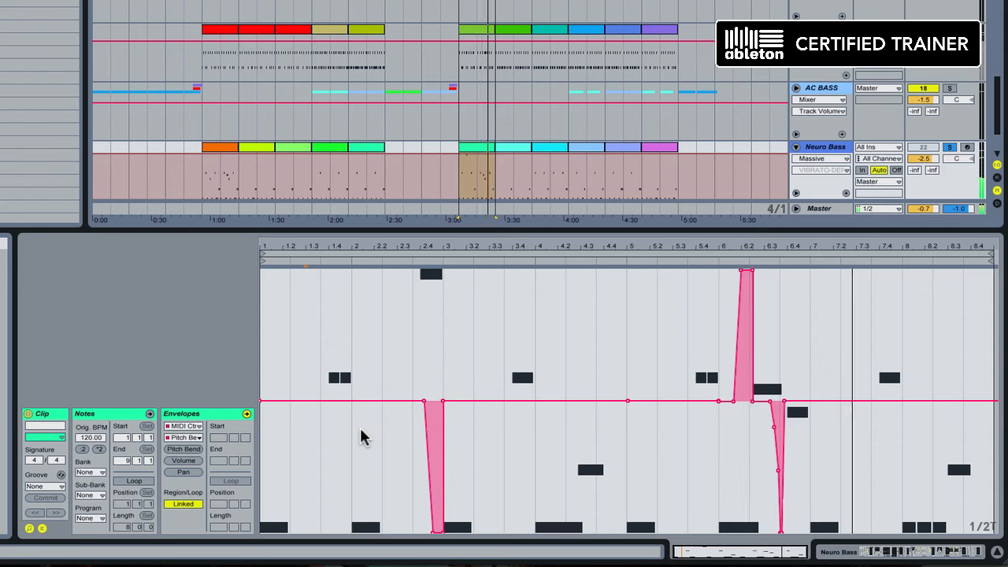
mouse_move(551, 382)
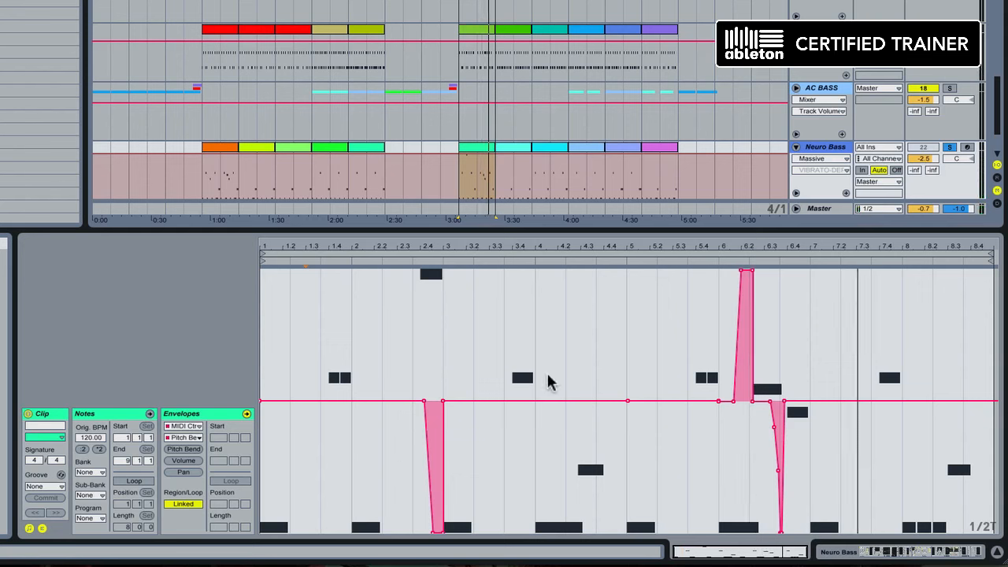